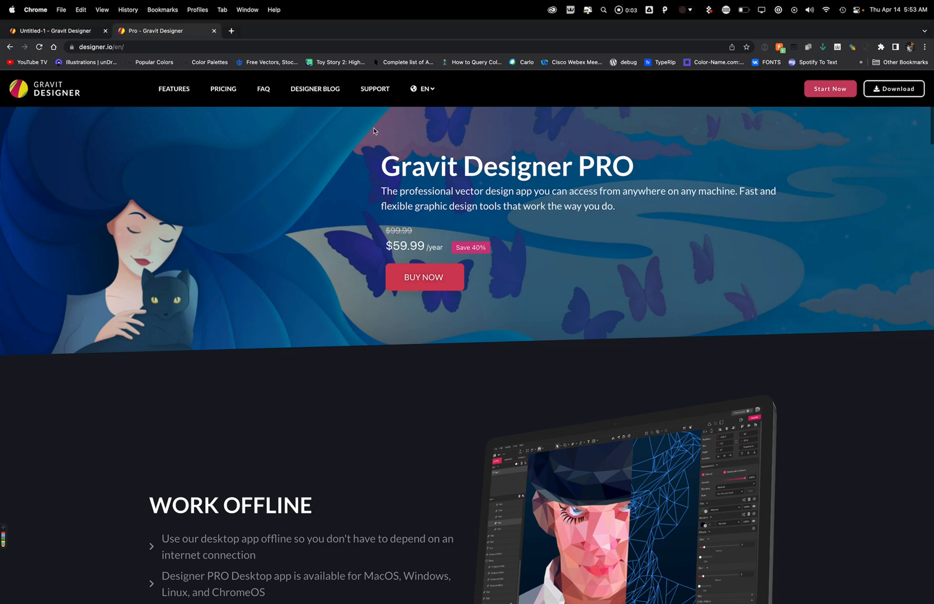
mouse_move(484, 315)
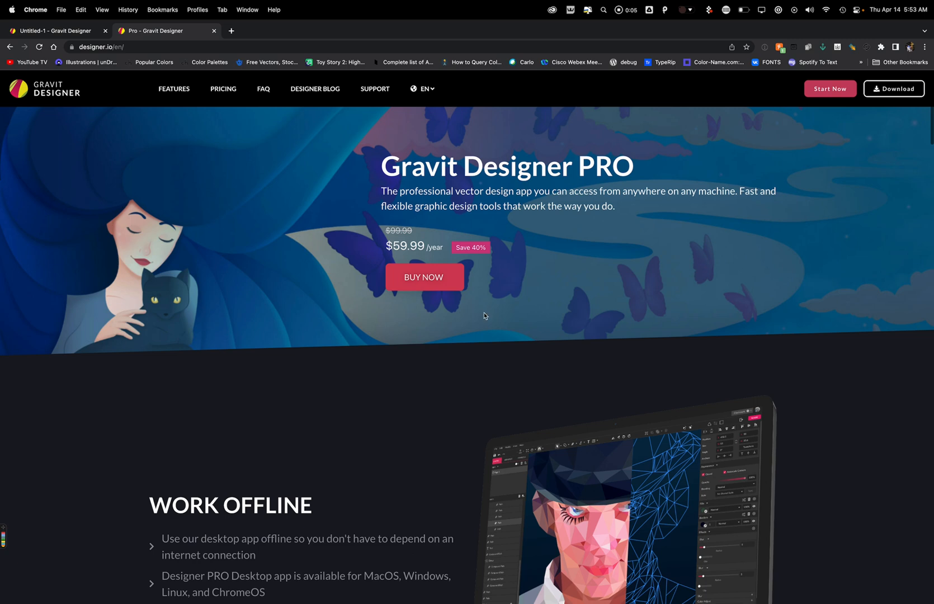
mouse_move(156, 156)
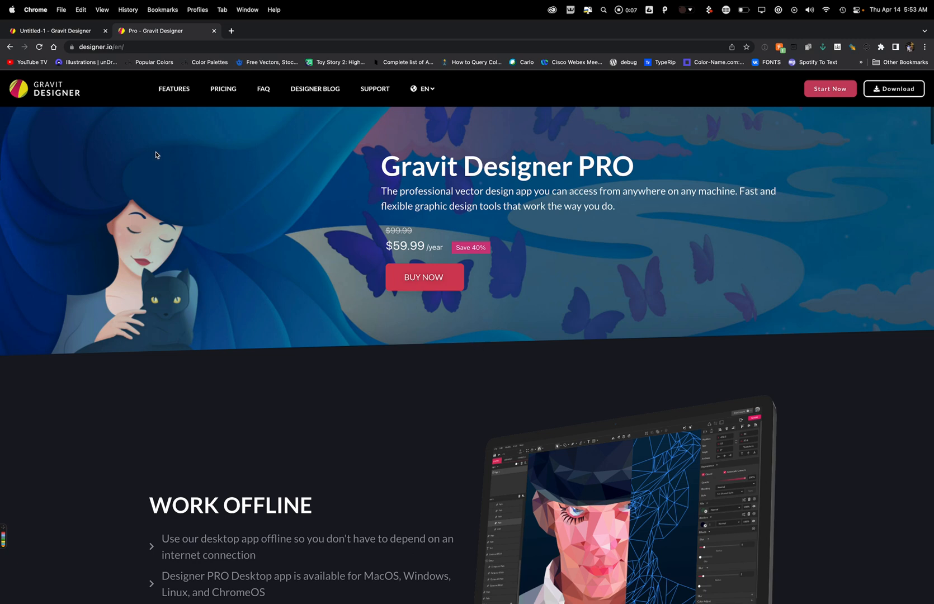
Compare free vs PRO PDF export limits on designer.io, then return to Untitled-1
click(101, 47)
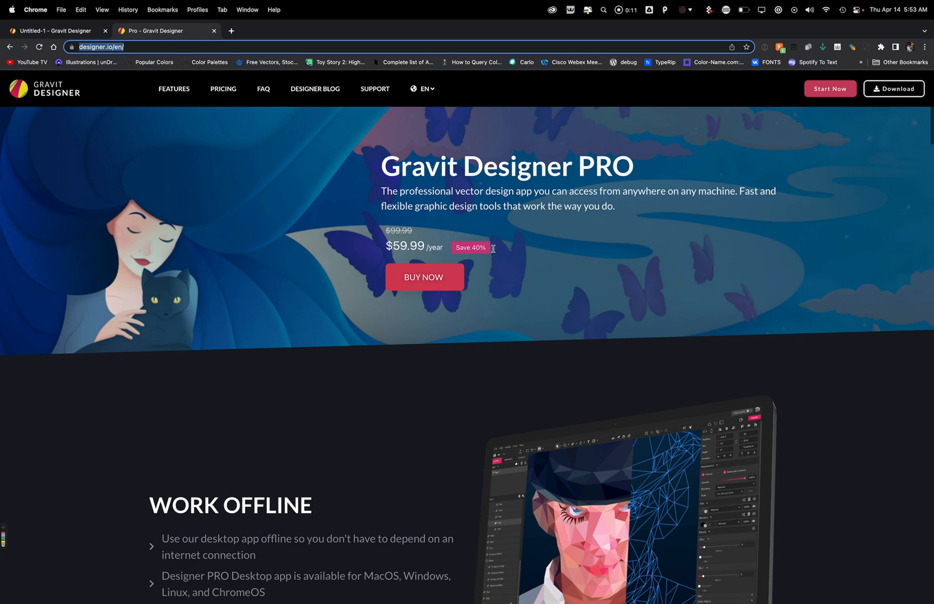
mouse_move(500, 243)
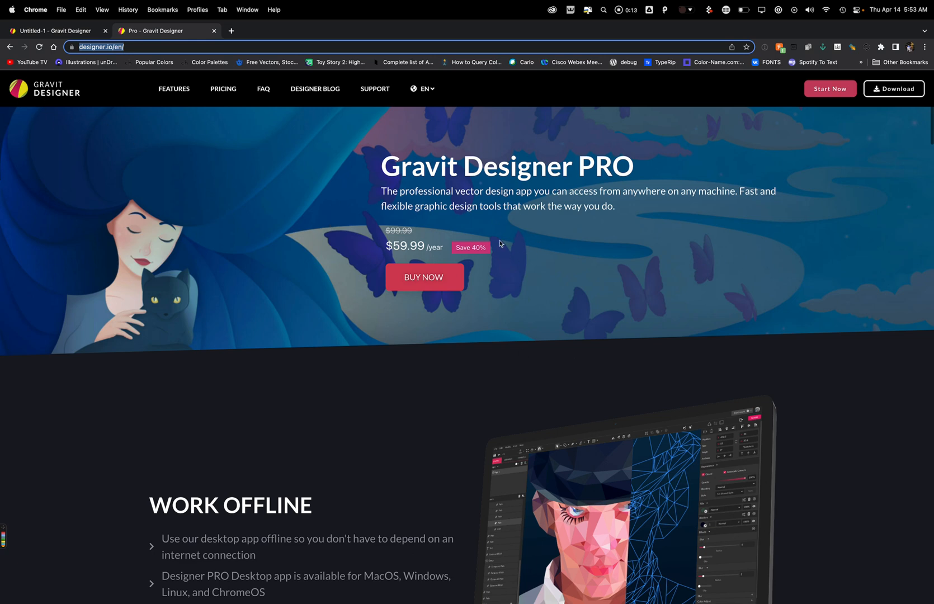
scroll(down, 3)
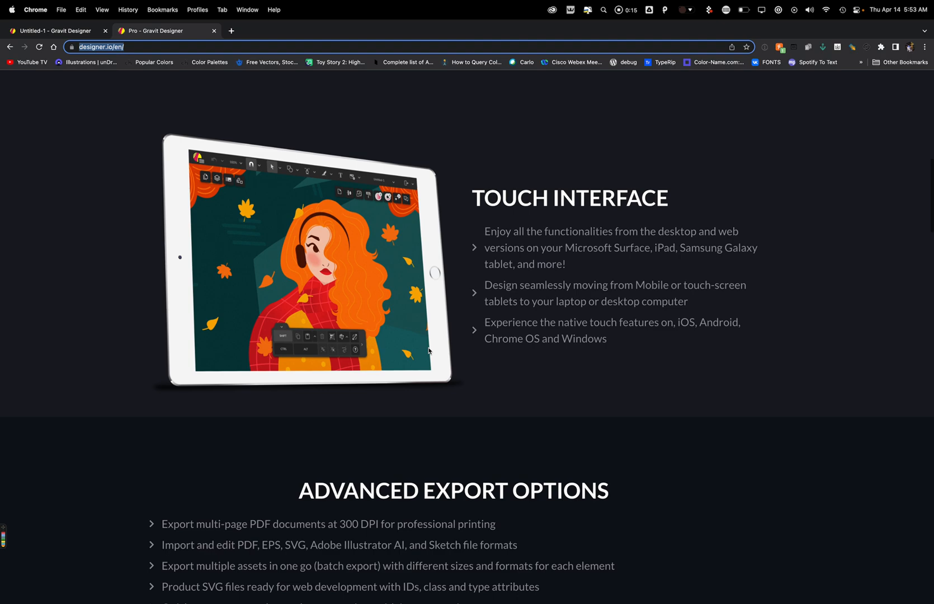
scroll(down, 3)
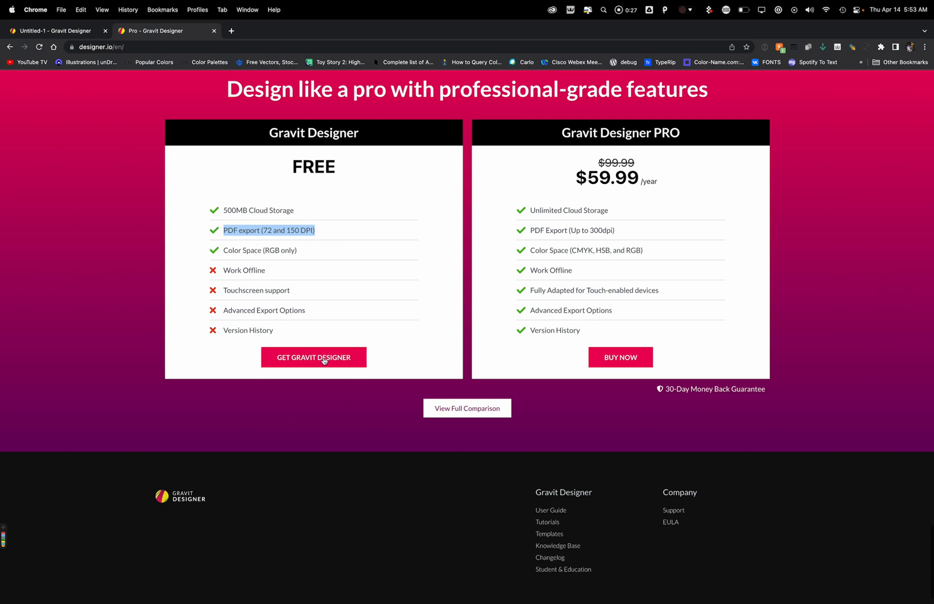
mouse_move(329, 298)
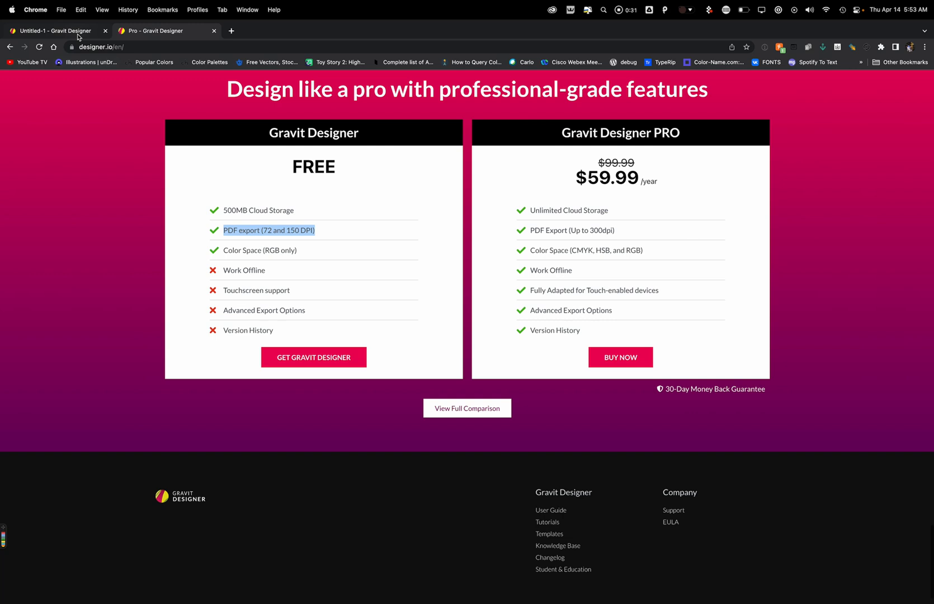
click(56, 31)
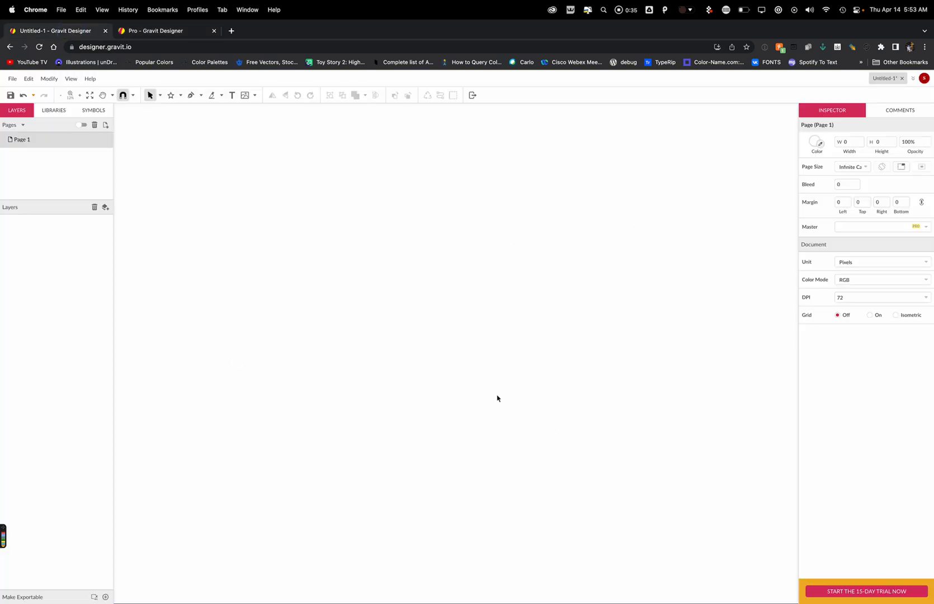
mouse_move(361, 213)
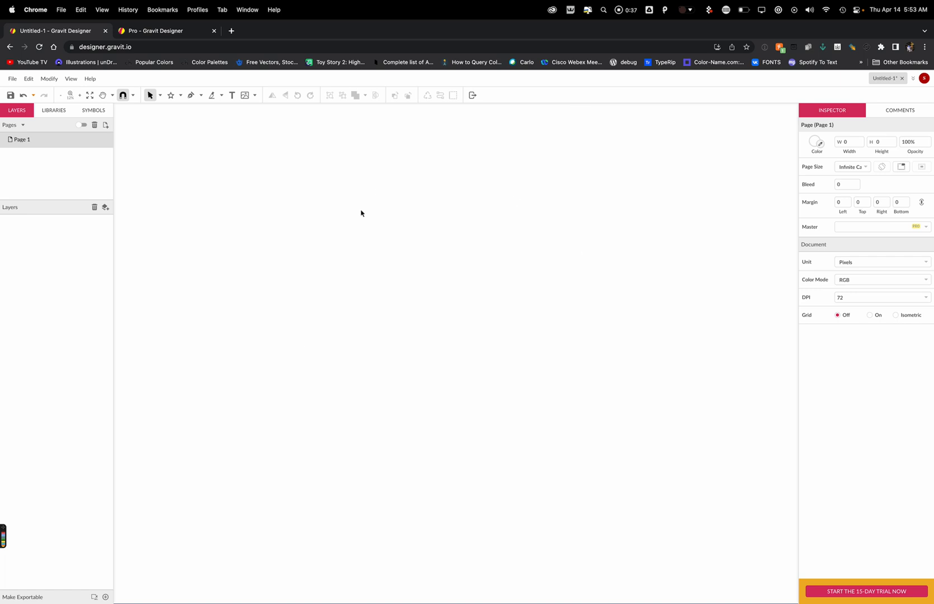
mouse_move(105, 133)
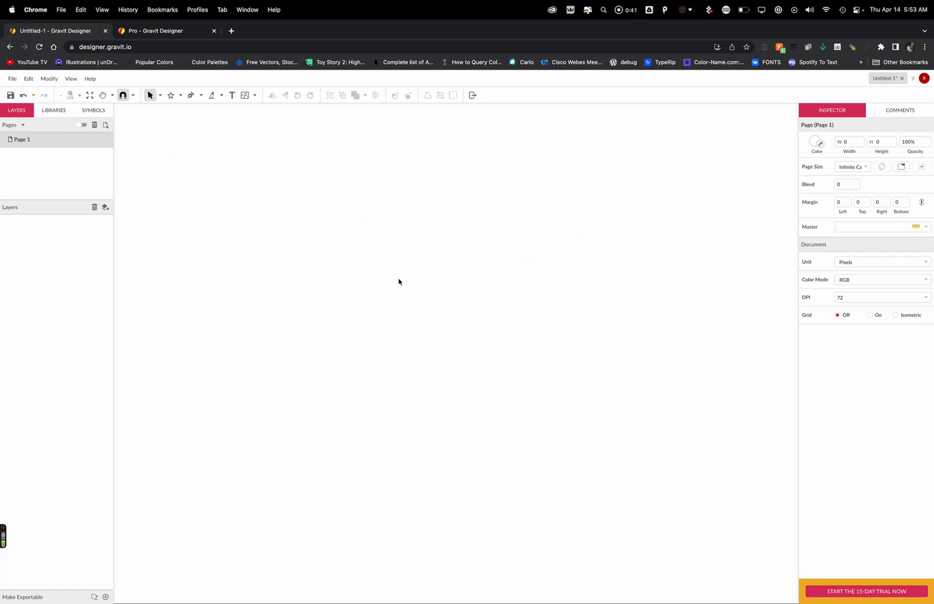
Place hockey ped-01.png from Pictures onto the canvas using File > Import > Place Image
click(12, 78)
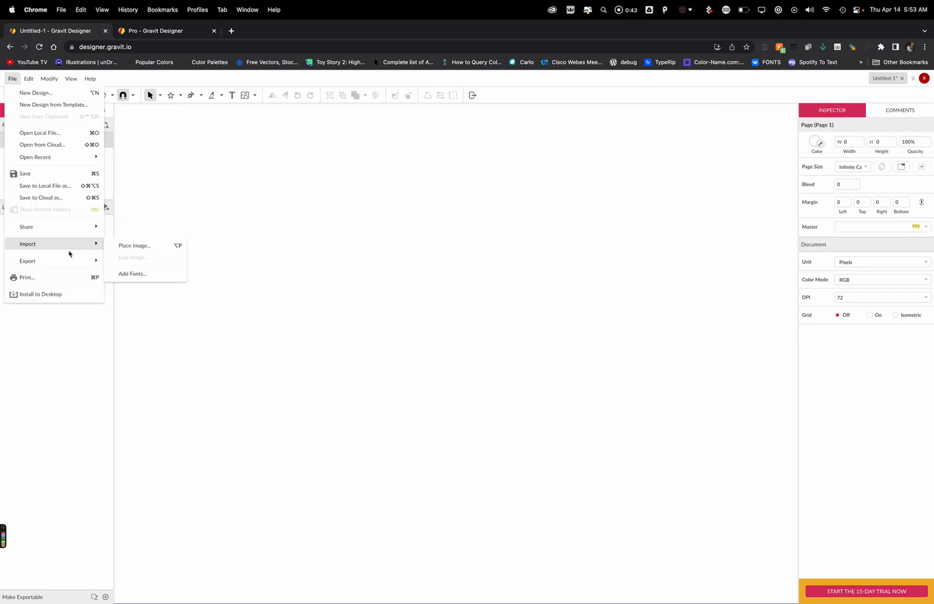
mouse_move(134, 245)
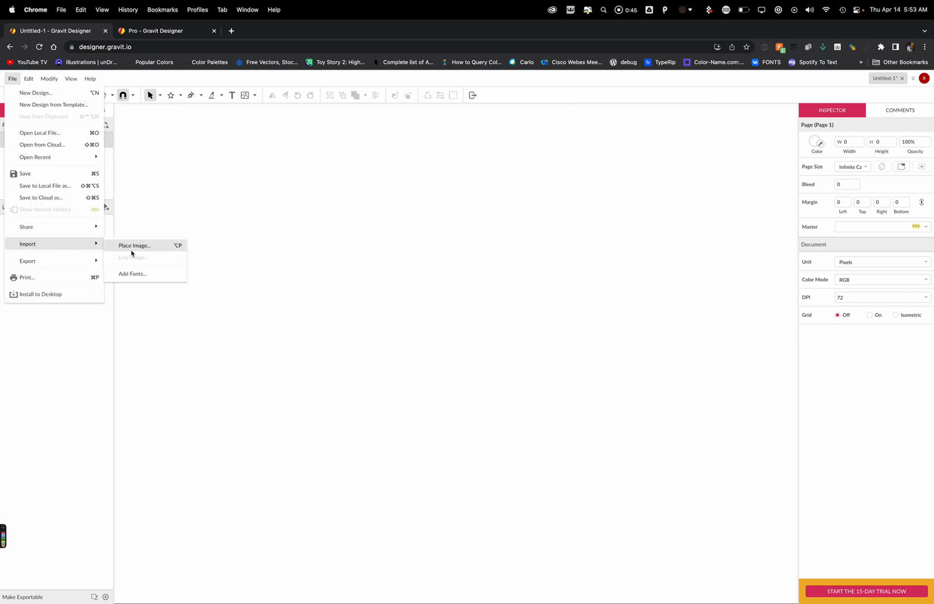
click(135, 245)
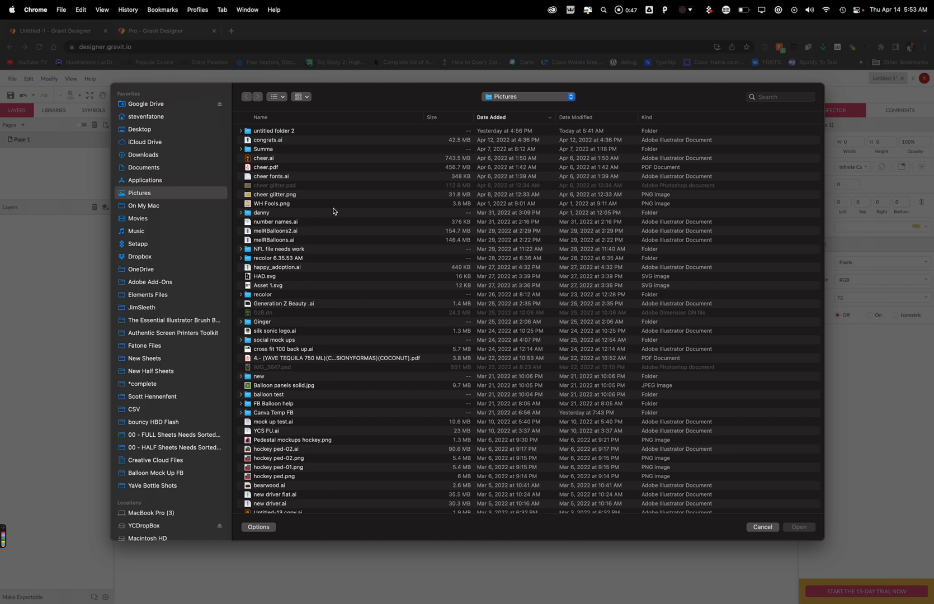
mouse_move(336, 249)
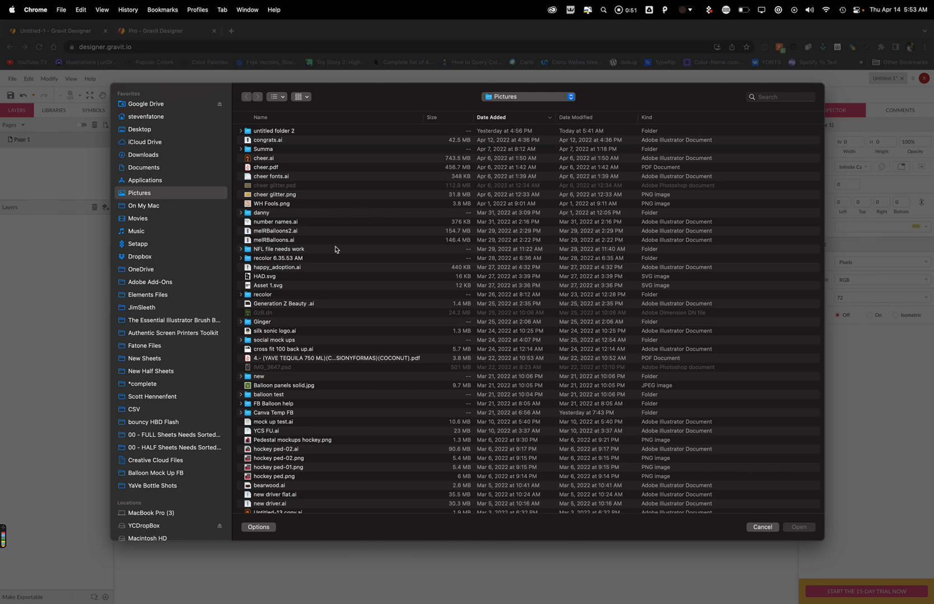
scroll(down, 3)
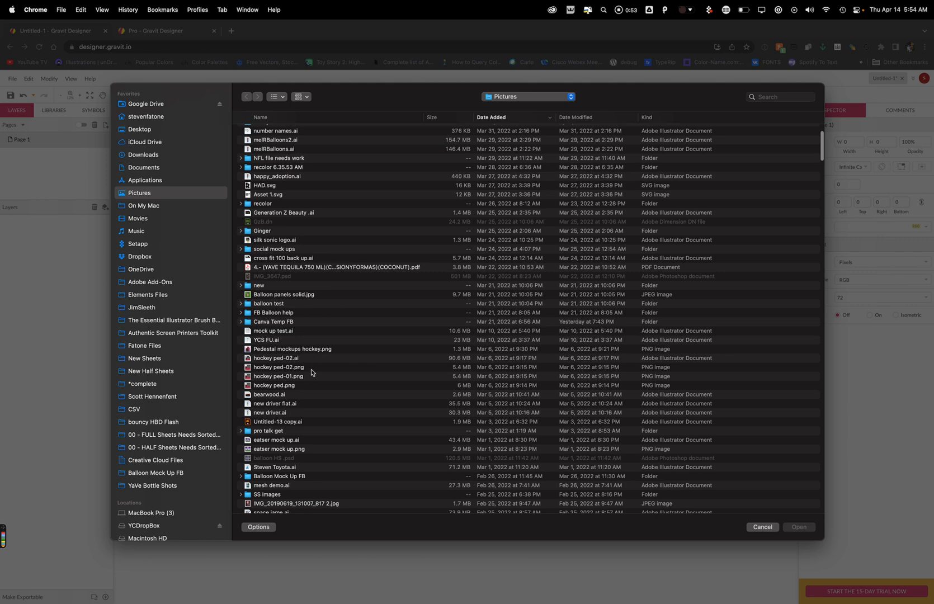
click(277, 376)
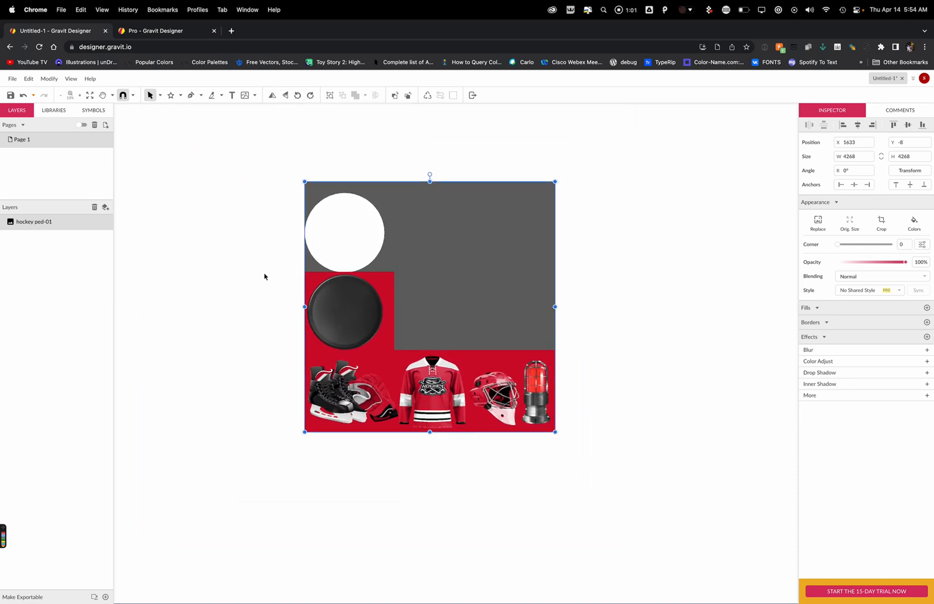
Deselect the image, switch the shape tool to Star, and draw a large star over it
click(182, 120)
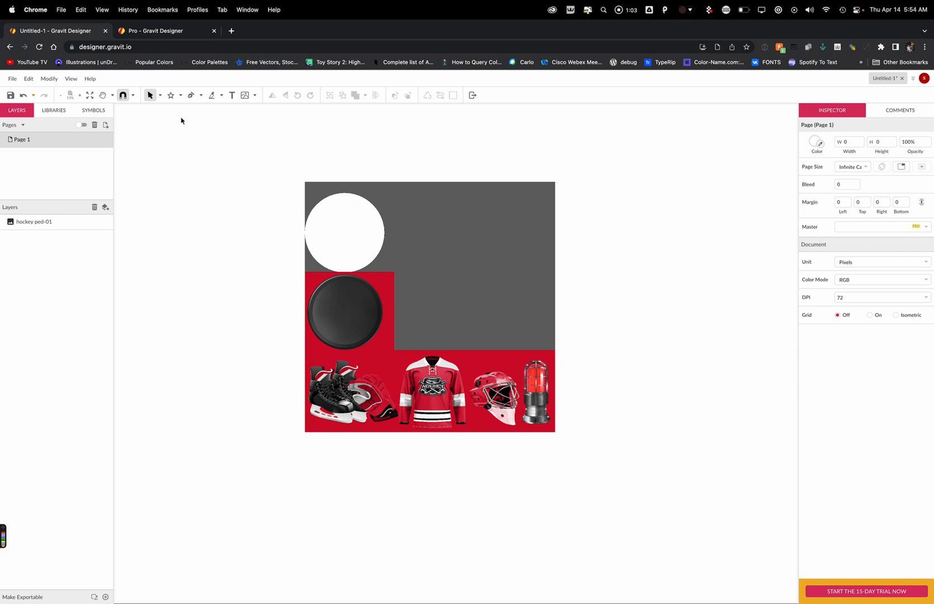
mouse_move(179, 108)
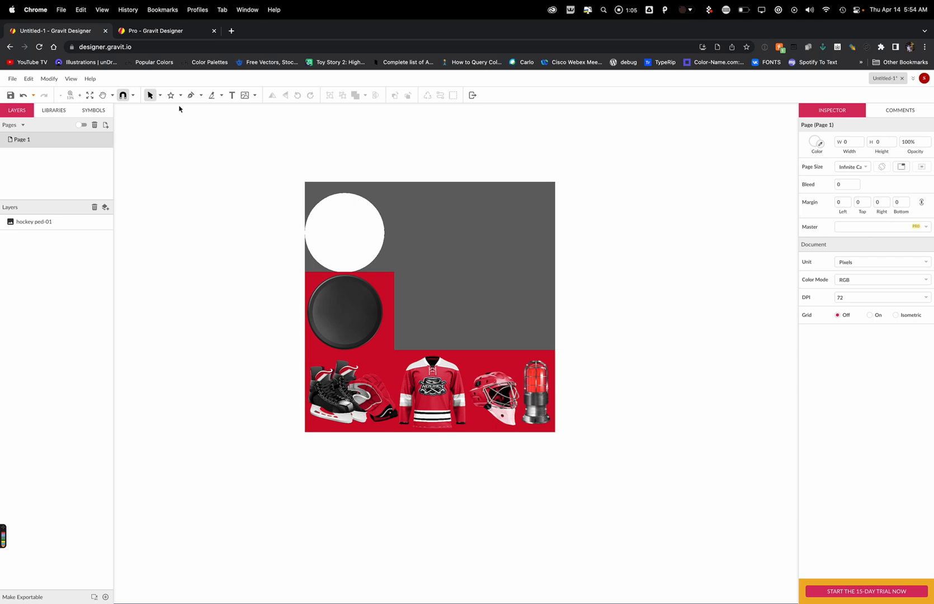
click(181, 95)
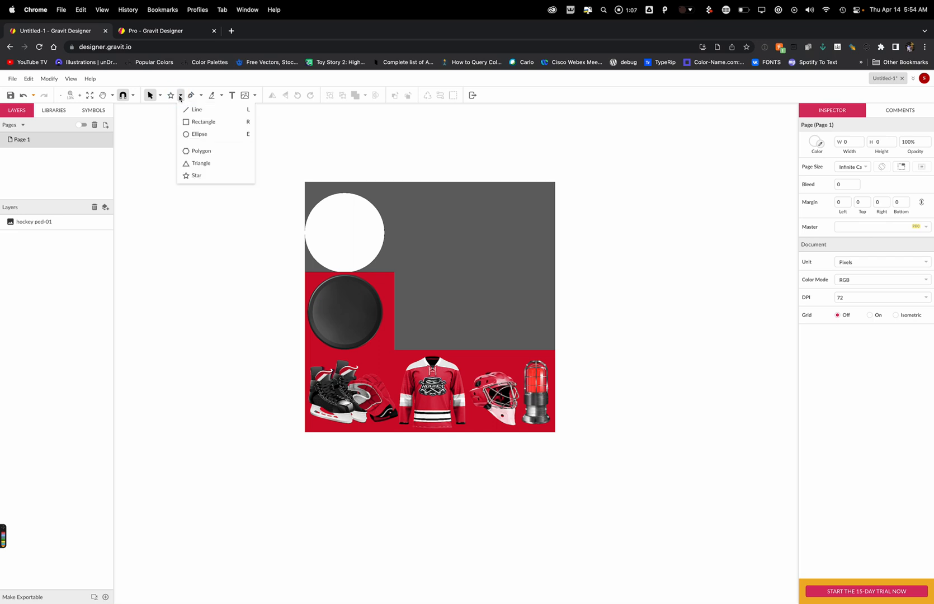
click(195, 175)
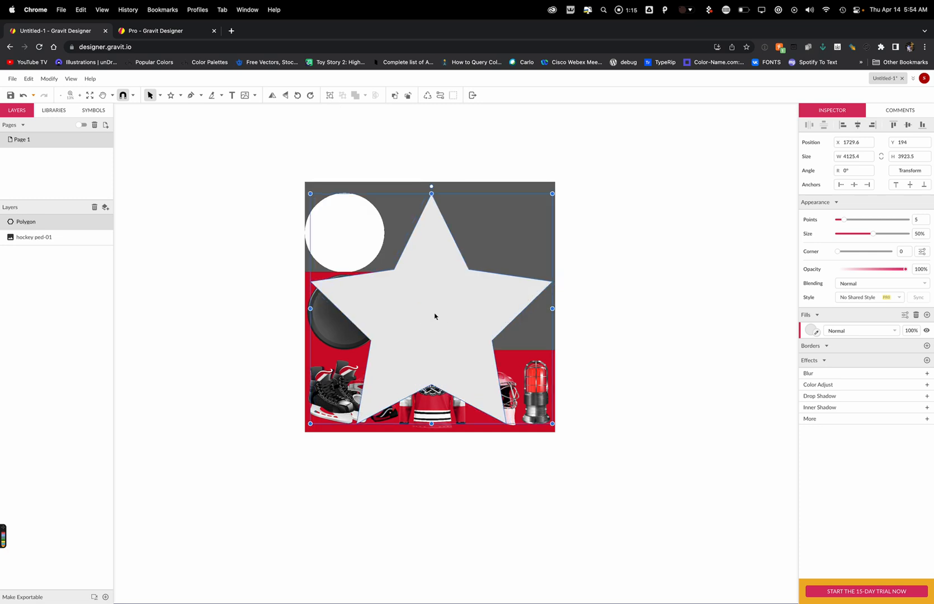
mouse_move(576, 303)
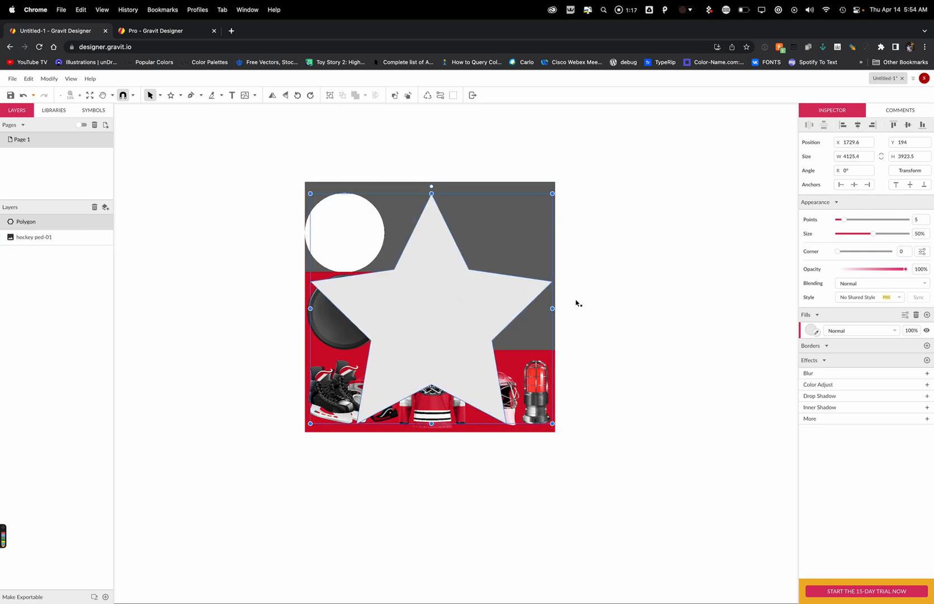
mouse_move(673, 285)
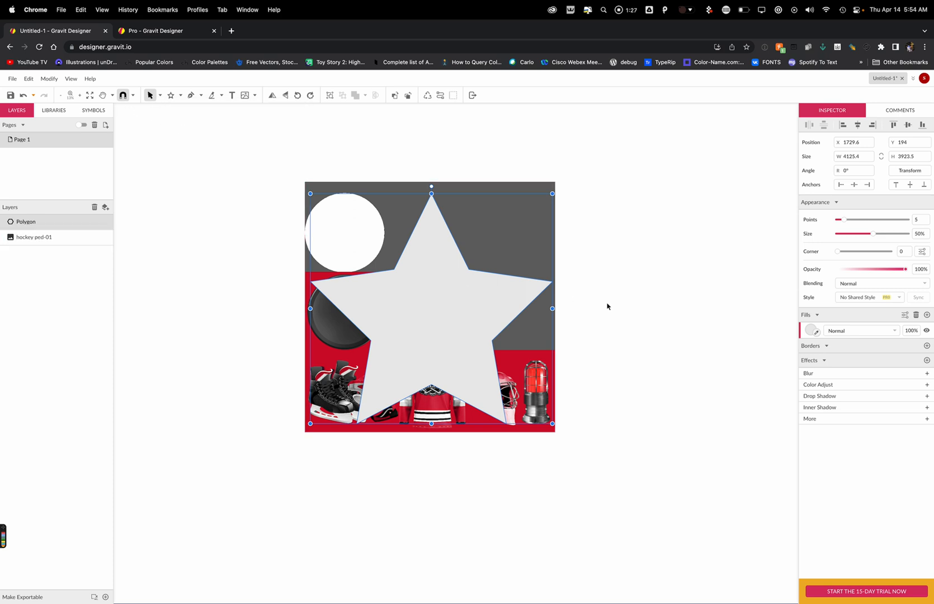
click(34, 237)
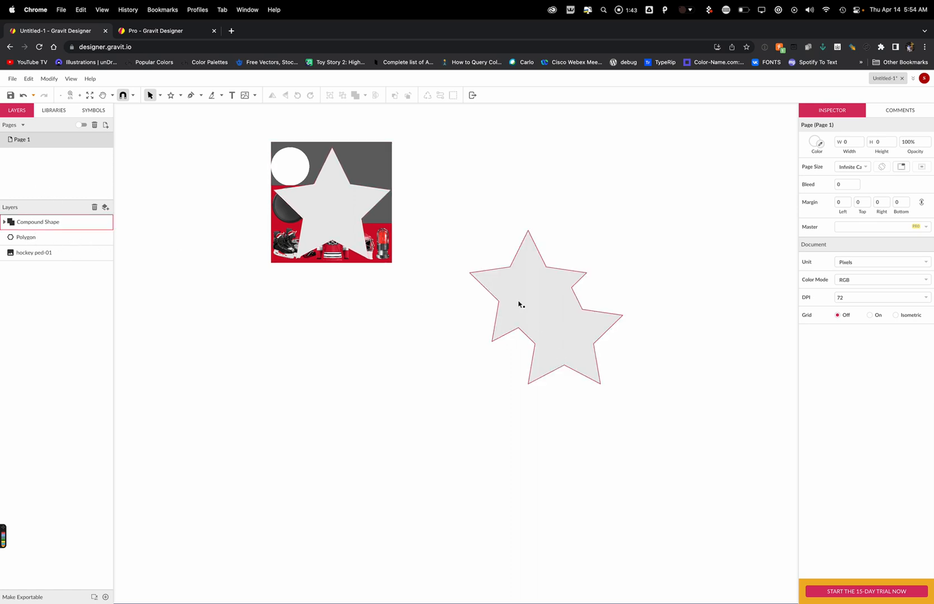
Convert the compound star to a path and Shift-select the star with the hockey image layer
right_click(528, 304)
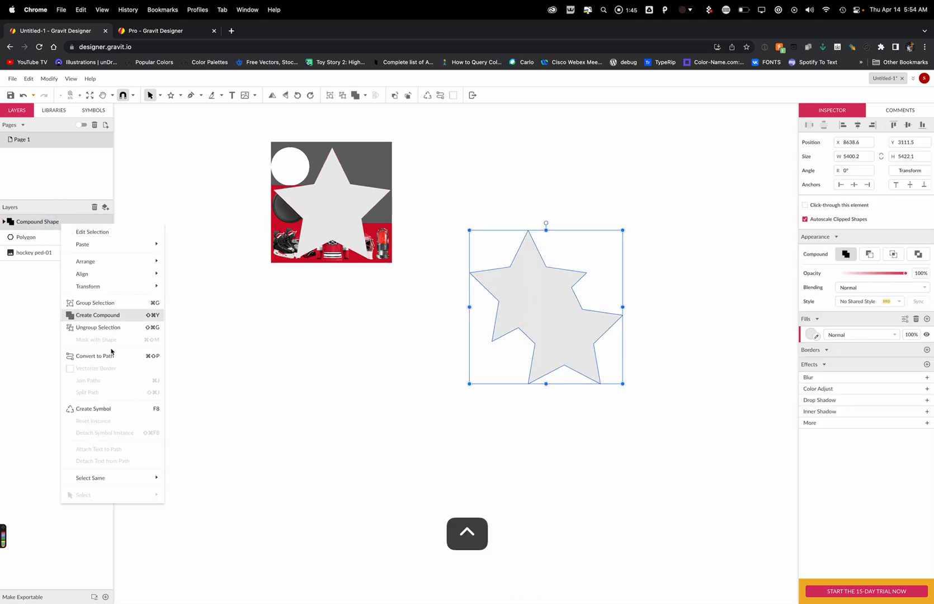
mouse_move(96, 356)
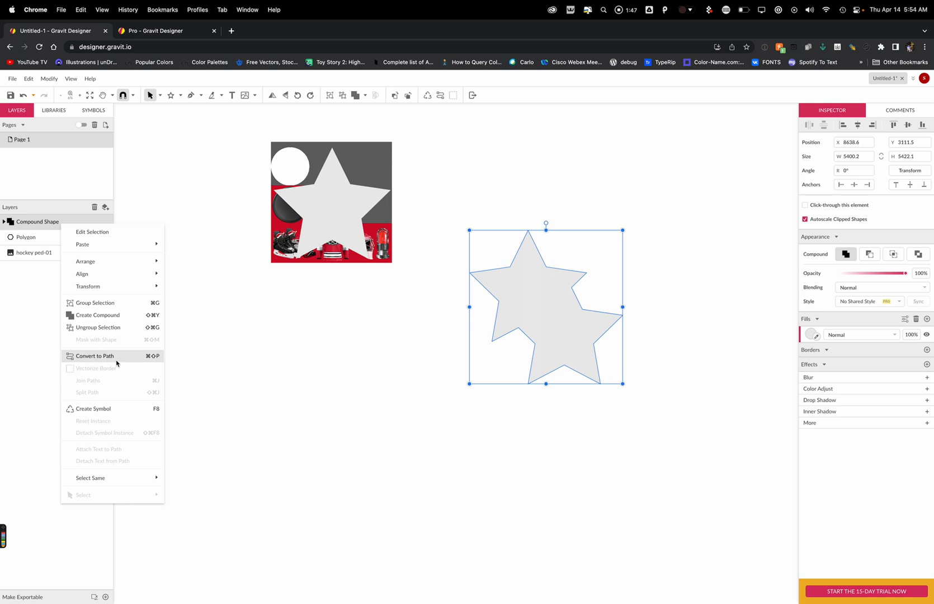
click(94, 356)
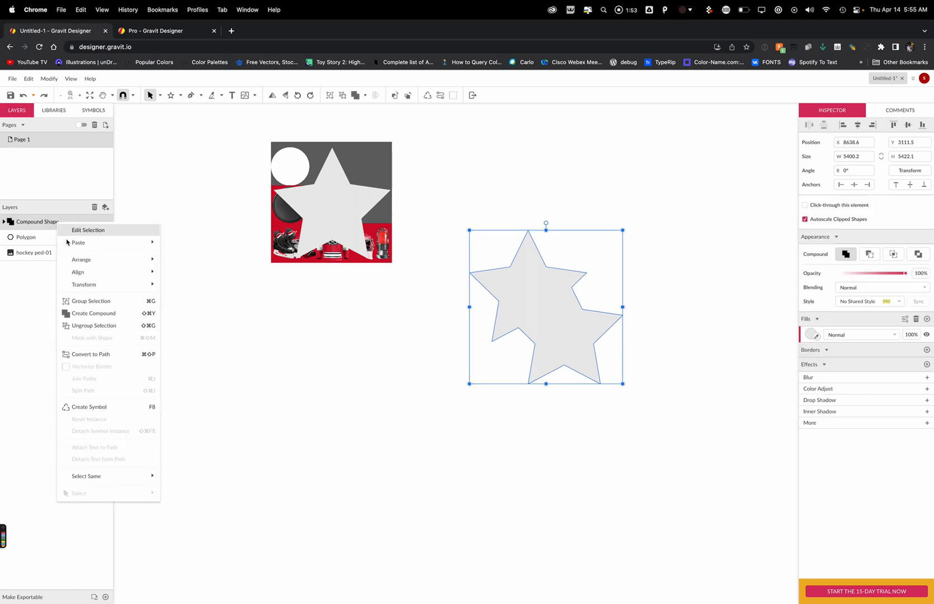
click(90, 354)
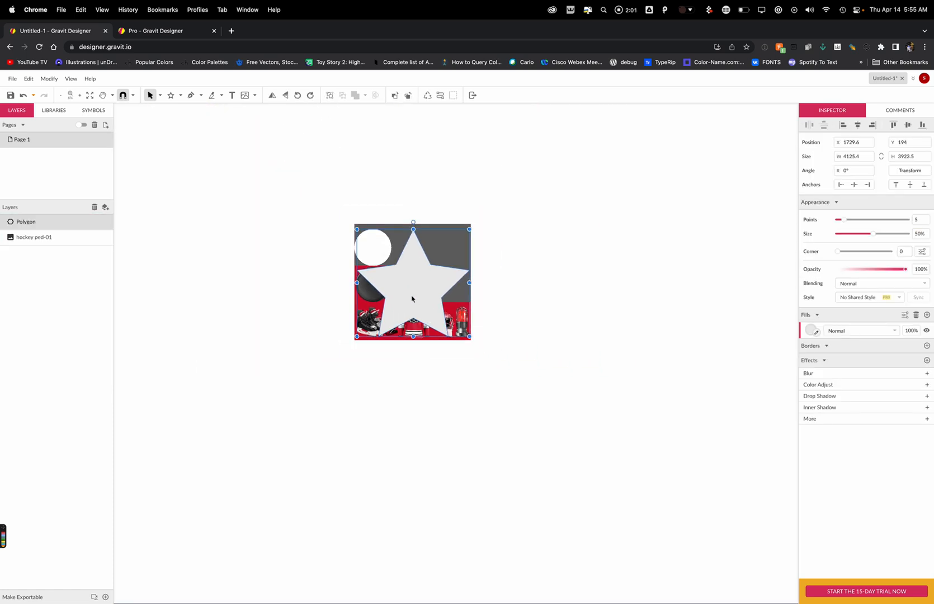
click(34, 237)
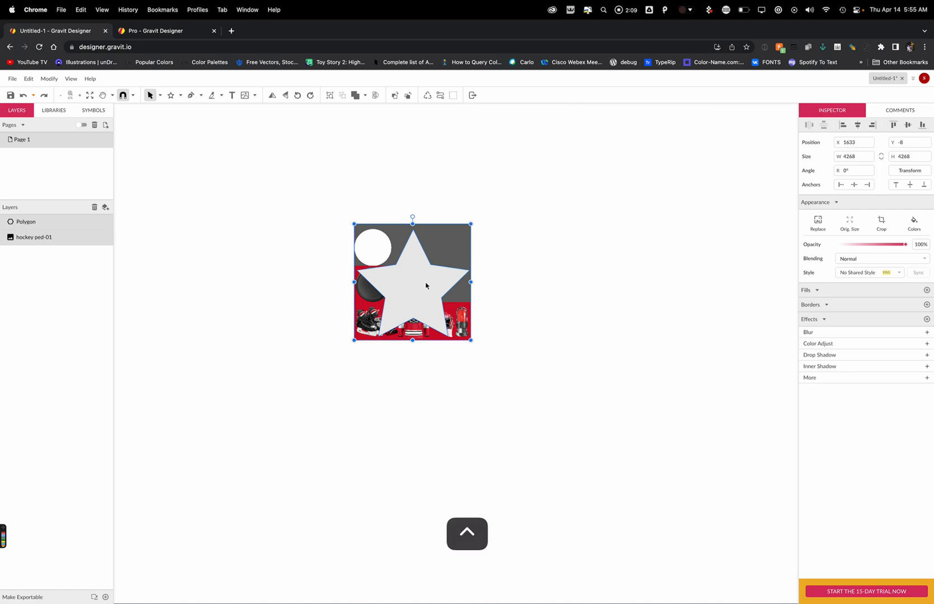
Apply Mask with Shape to the selected star and hockey image
right_click(415, 290)
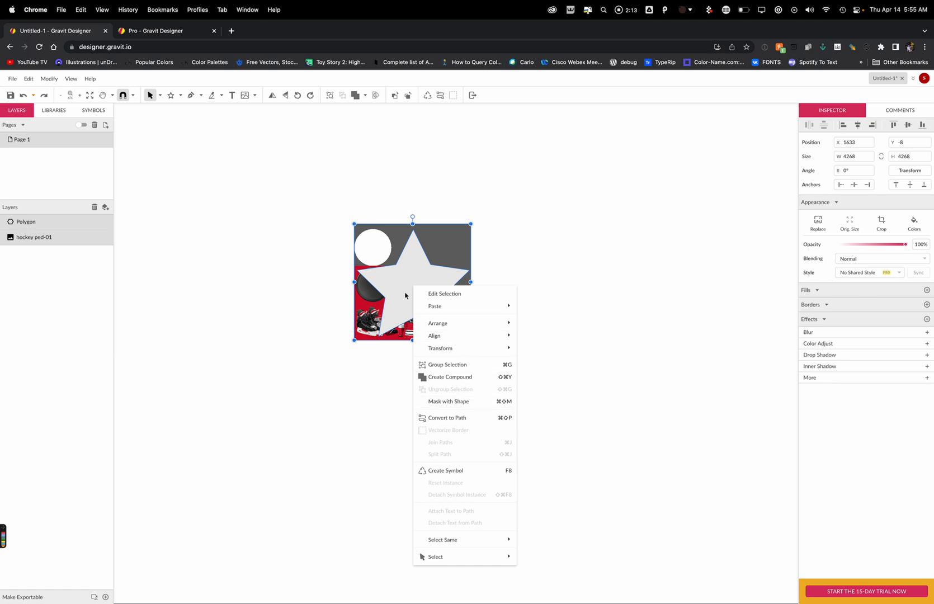
mouse_move(452, 402)
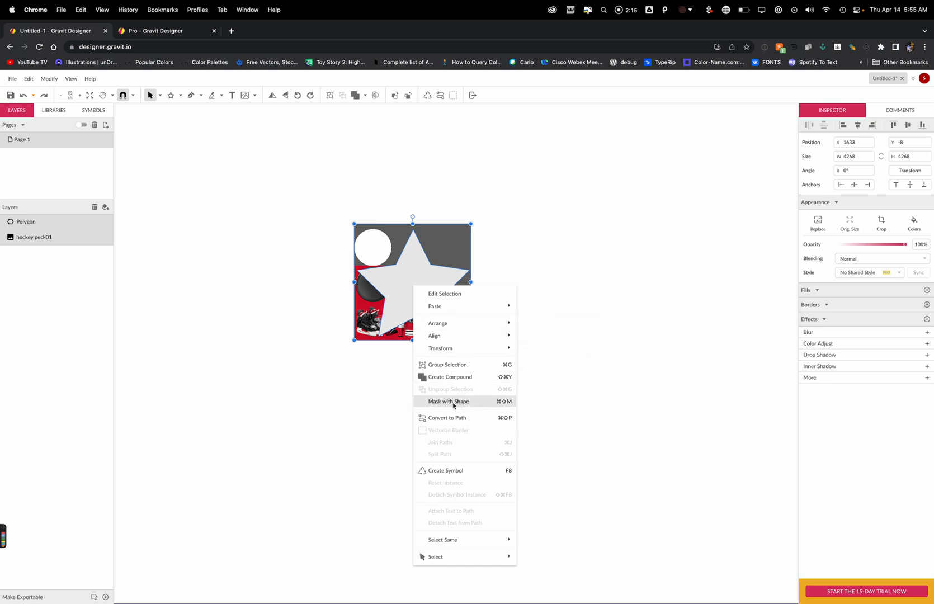
click(448, 401)
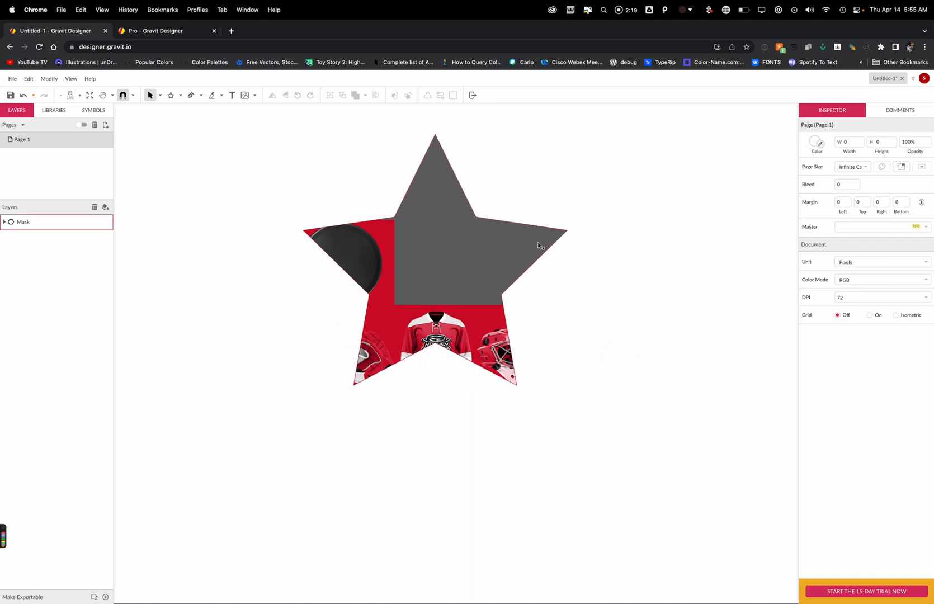
mouse_move(457, 234)
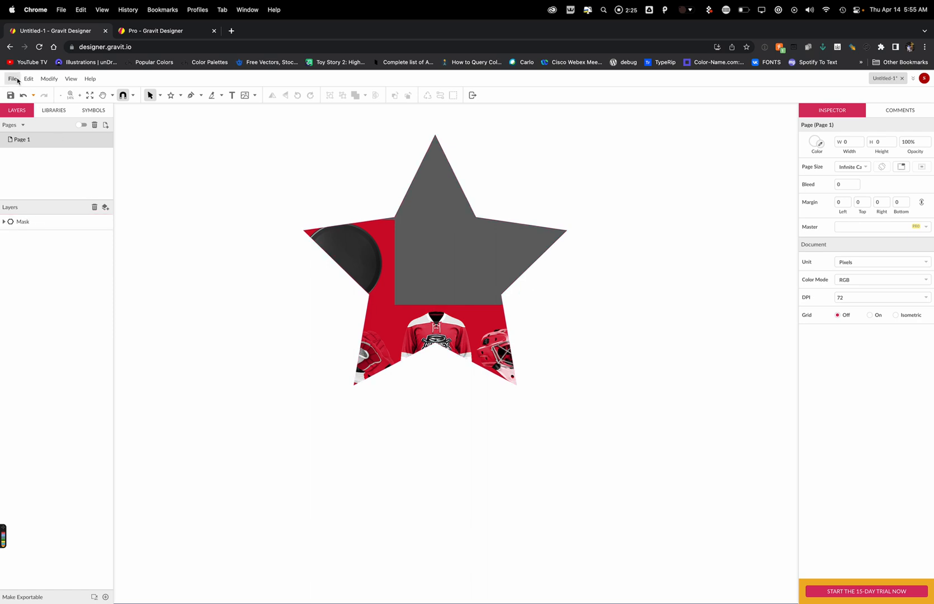
Export the star-masked design as a PDF Document (.pdf) from the File menu
click(12, 79)
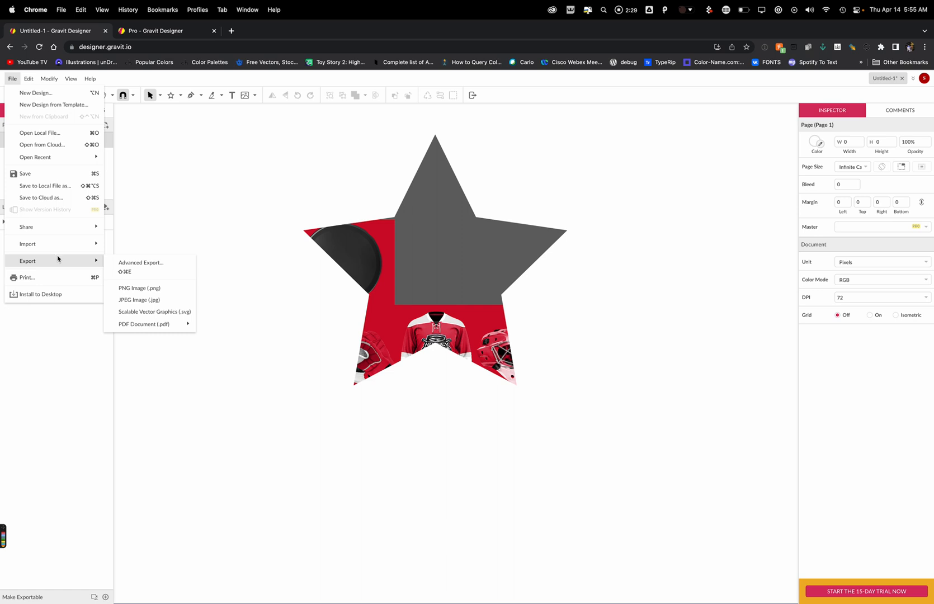
mouse_move(144, 323)
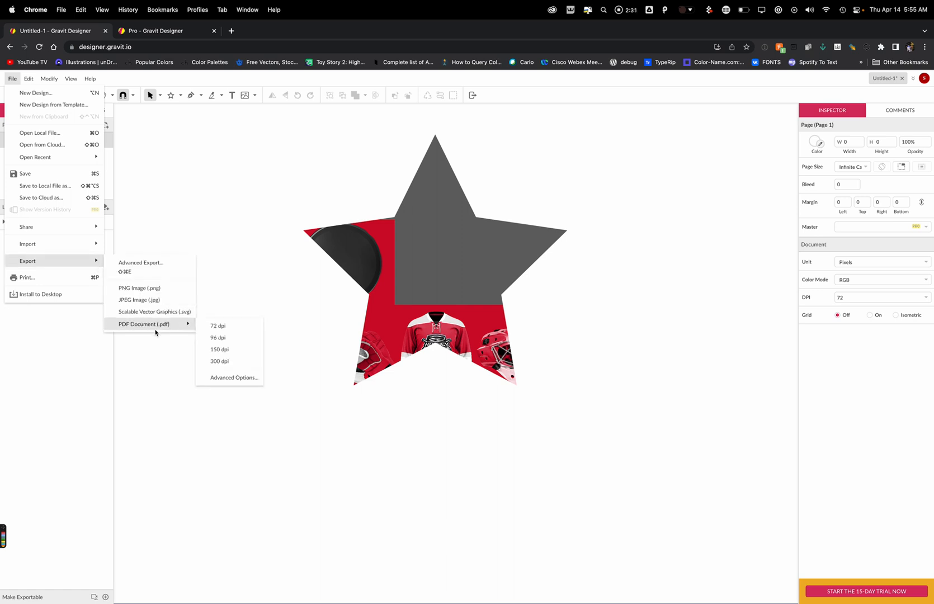
click(300, 311)
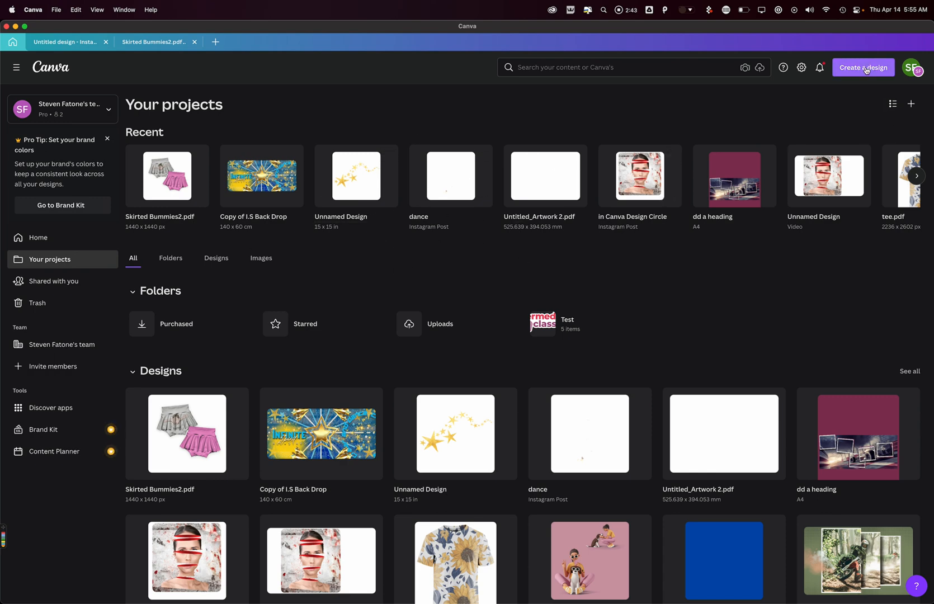
Import Untitled-1 (1).pdf from Downloads through Create a design > Import file
click(863, 67)
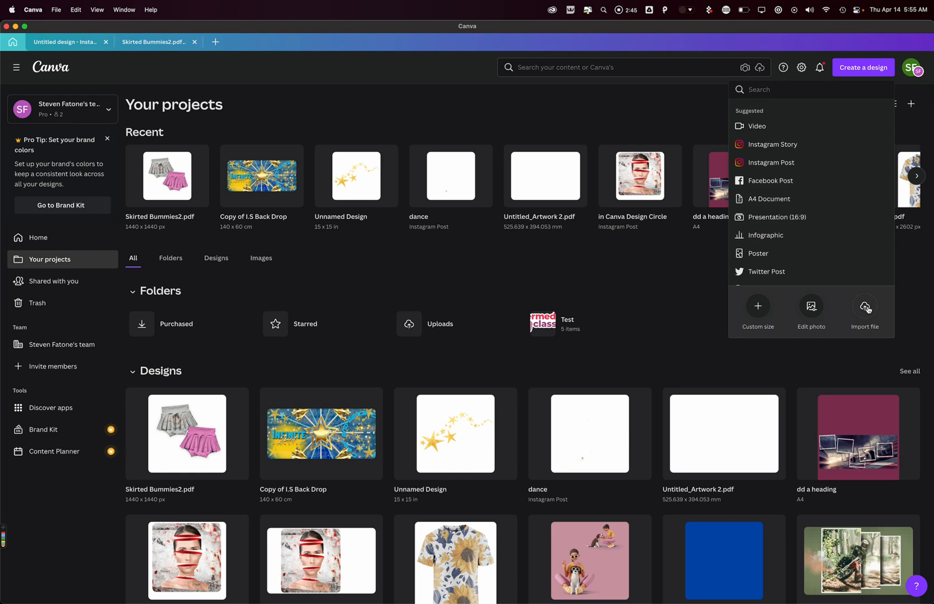
click(864, 310)
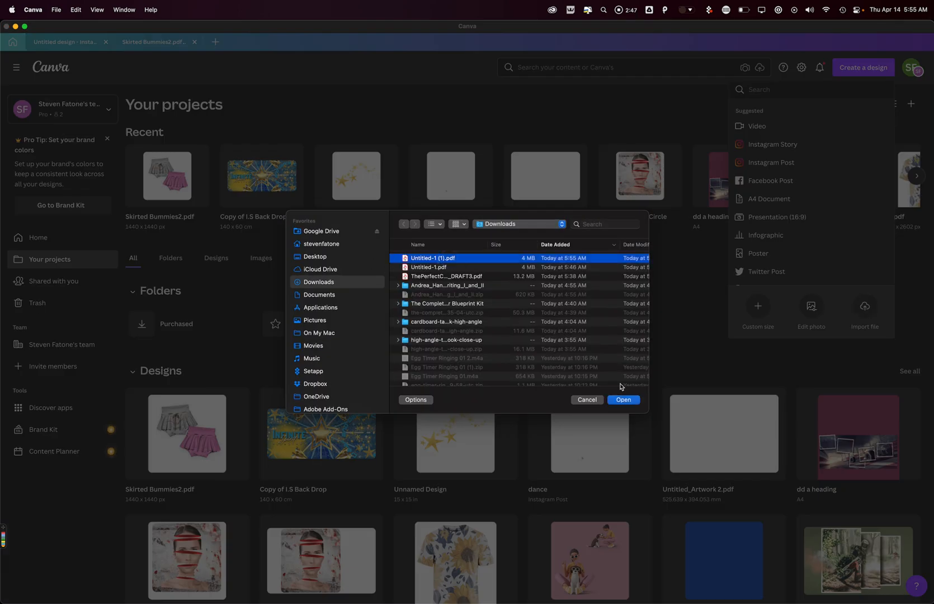
click(623, 400)
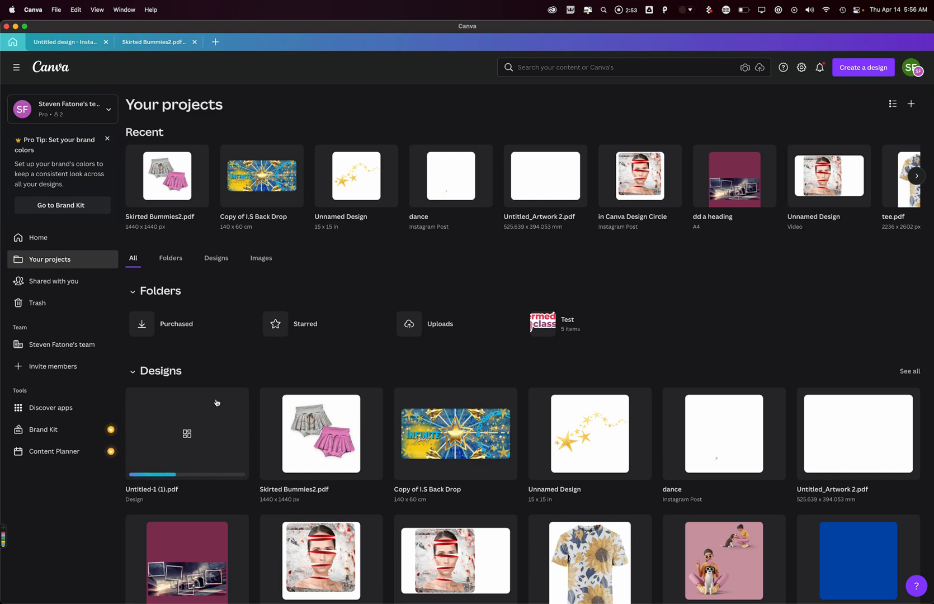
mouse_move(188, 439)
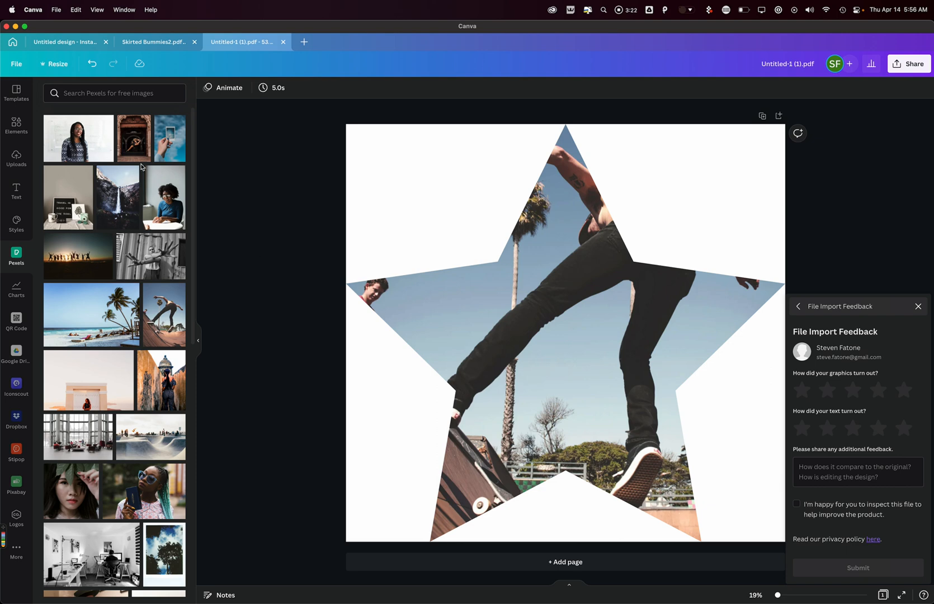
mouse_move(283, 353)
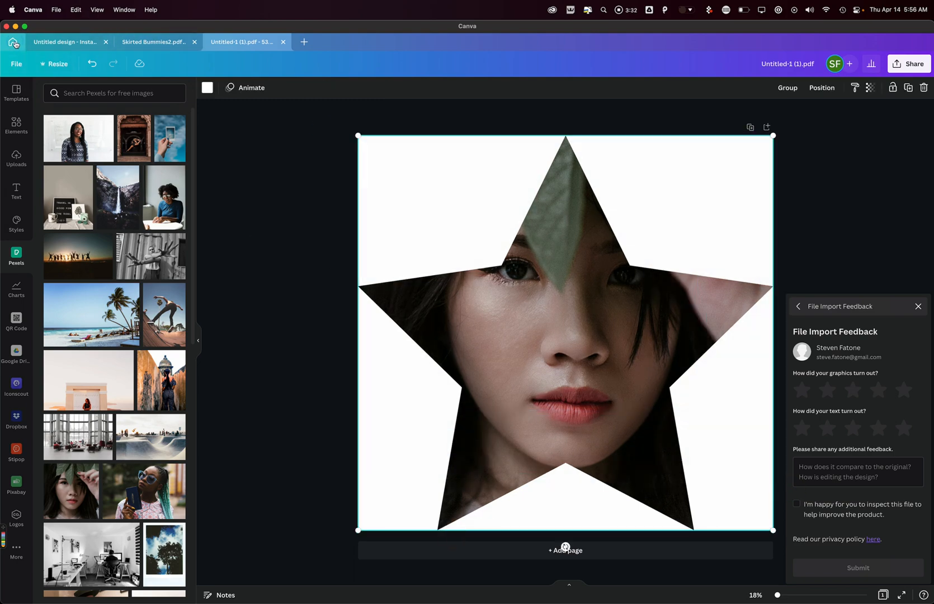
In dd a heading, shrink the star frame, fill it with the beach photo, then enlarge it
click(13, 42)
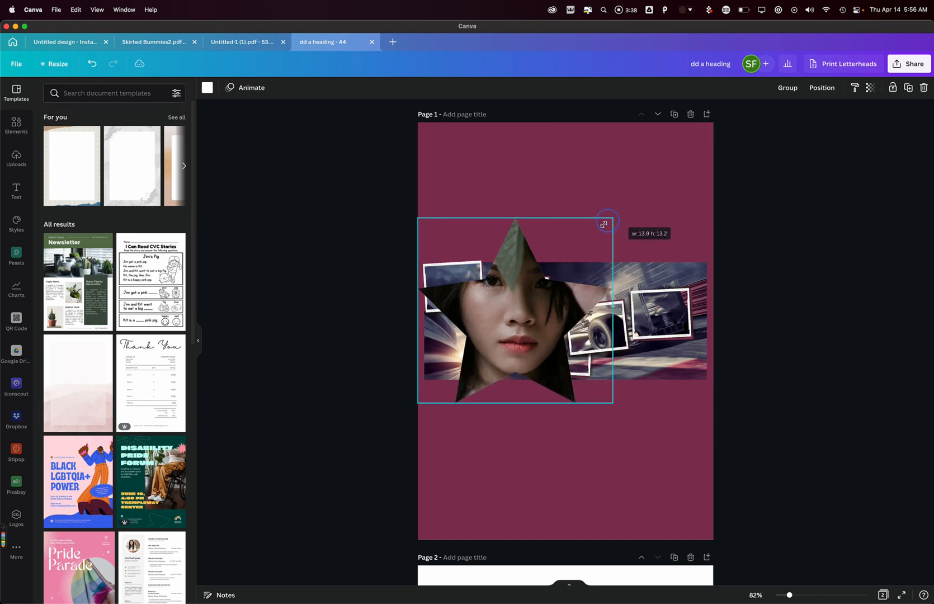
drag(515, 310, 525, 449)
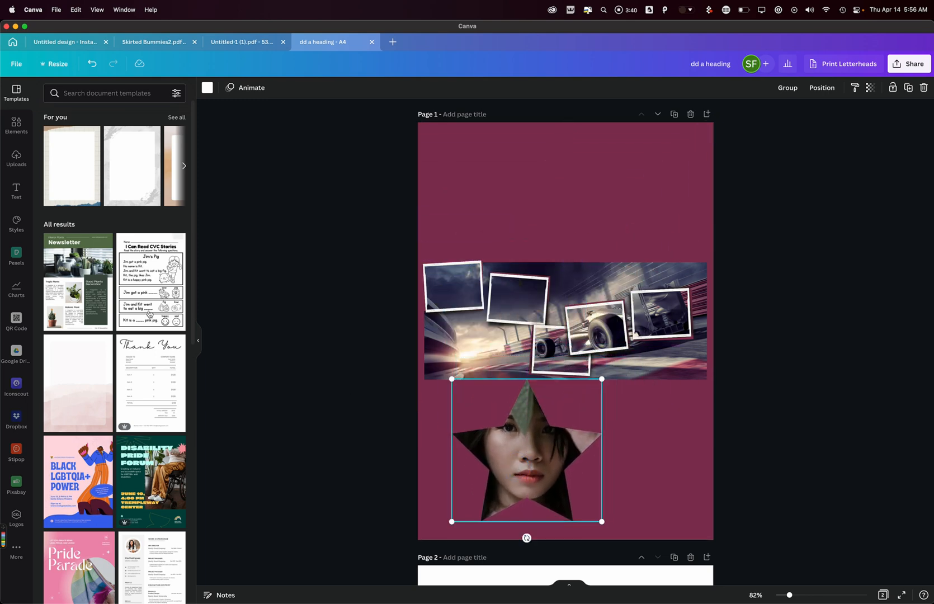
click(16, 256)
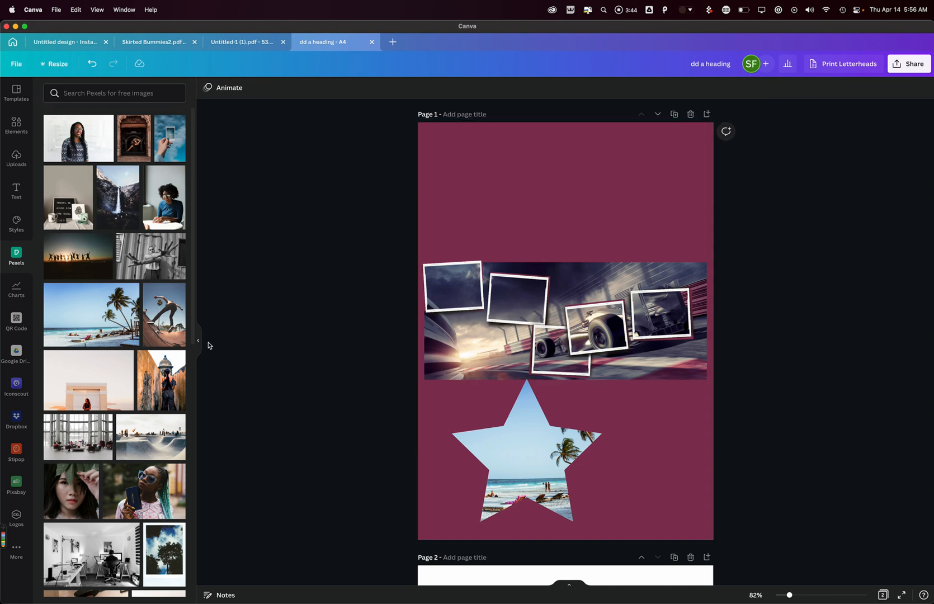
click(525, 456)
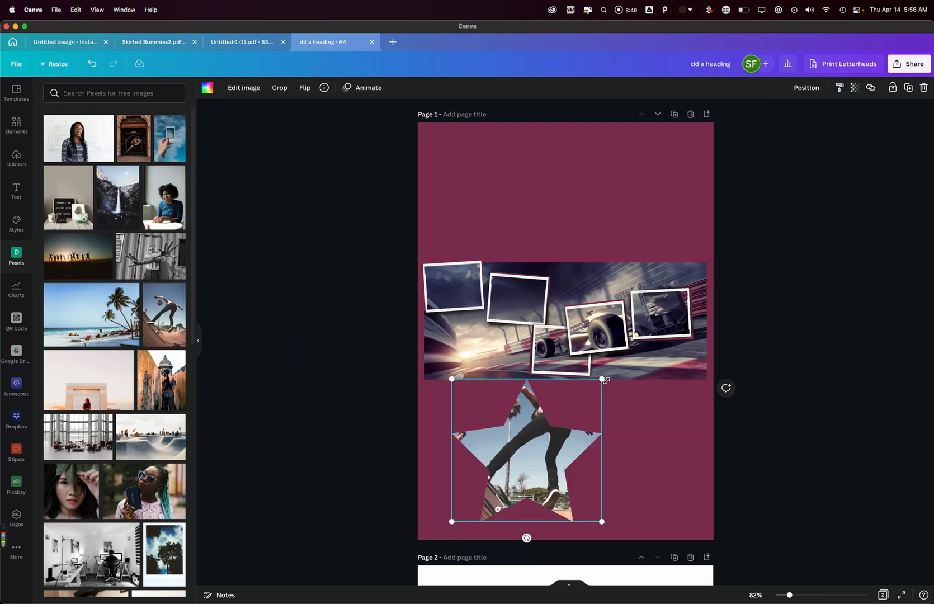
key(cmd+z)
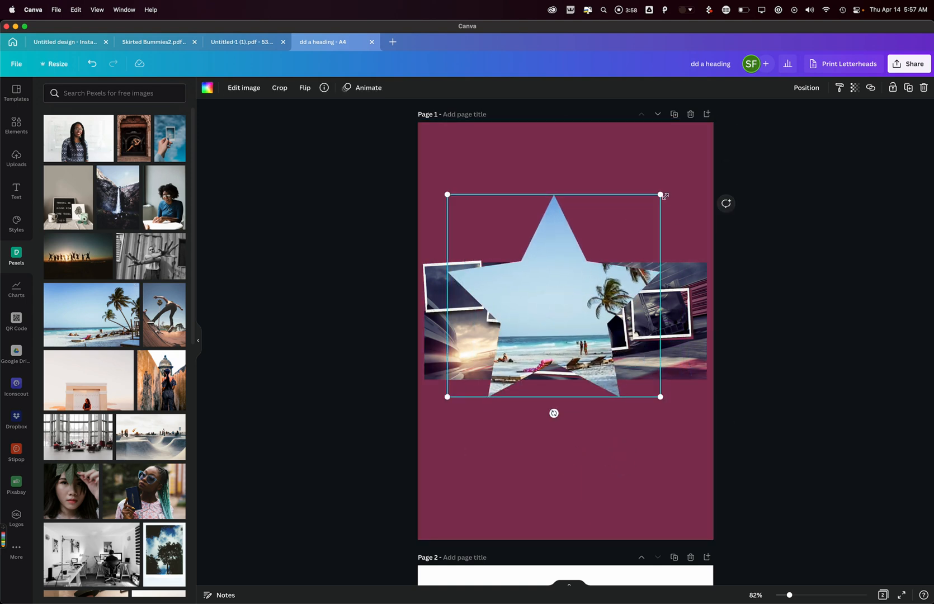
drag(660, 194, 695, 166)
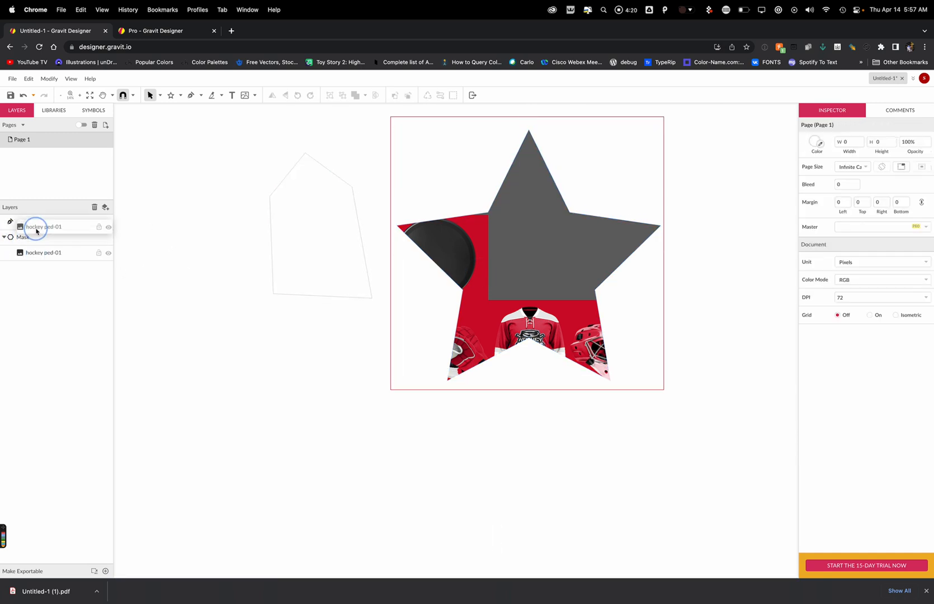
Undo the last edit and switch applications with Cmd+Tab
key(cmd+z)
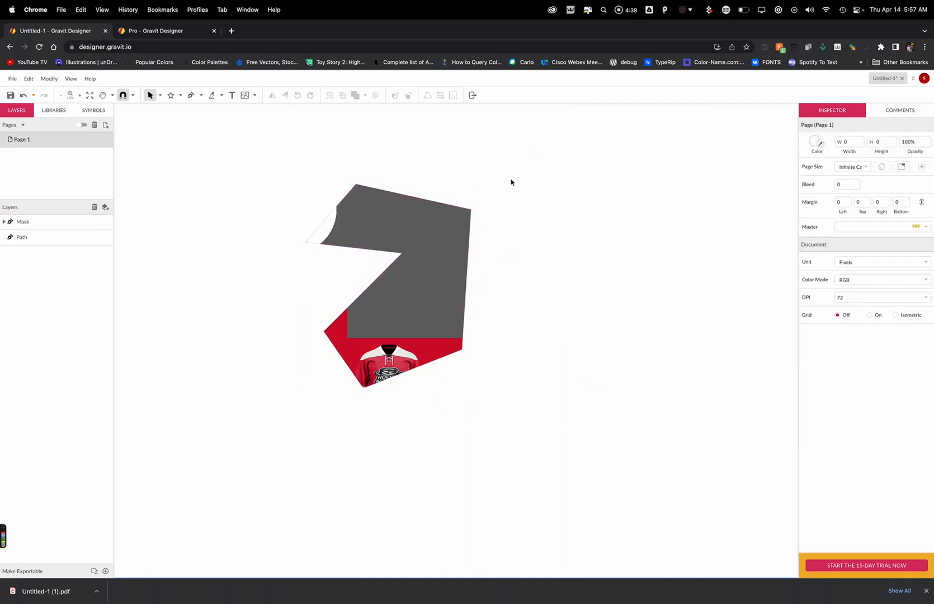
mouse_move(511, 223)
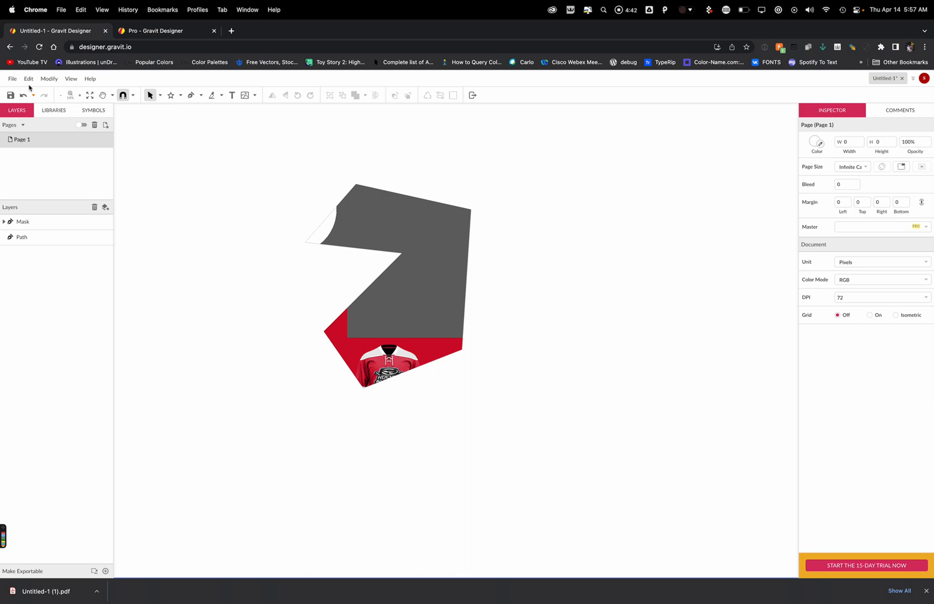
key(cmd+tab)
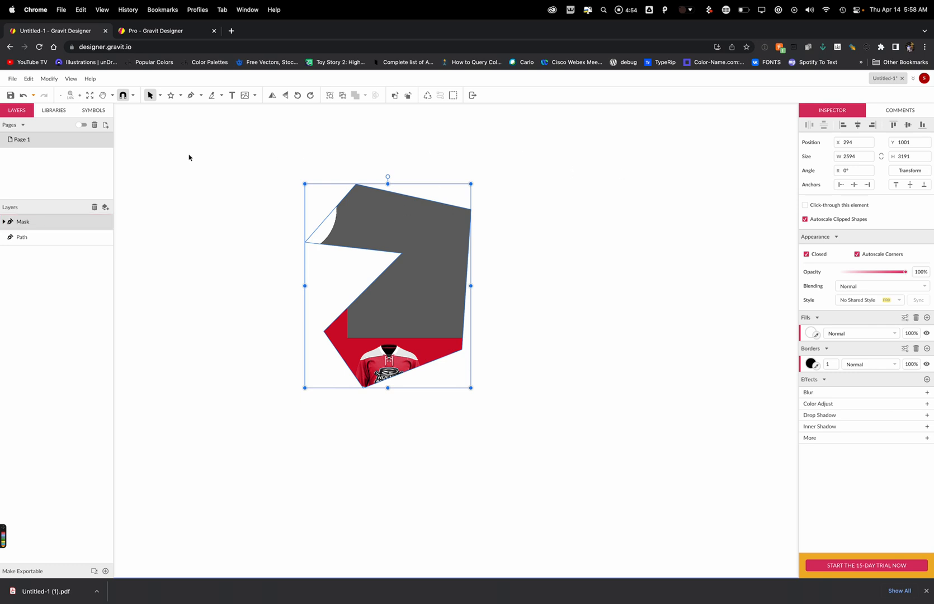
mouse_move(259, 314)
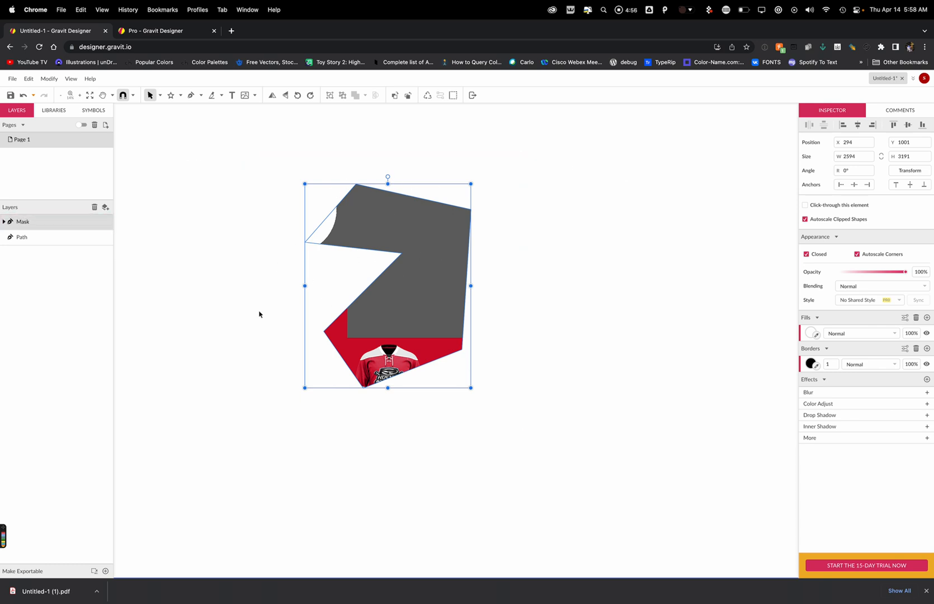